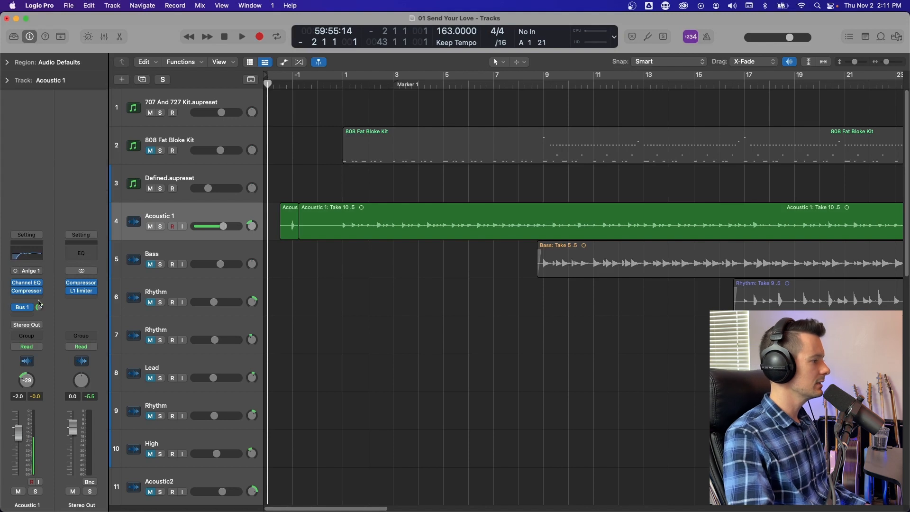
Insert Delay Designer (Mono->Stereo) from Logic > Delay into Acoustic 1's empty effect slot
{"action": "left_click", "coordinate": [27, 285]}
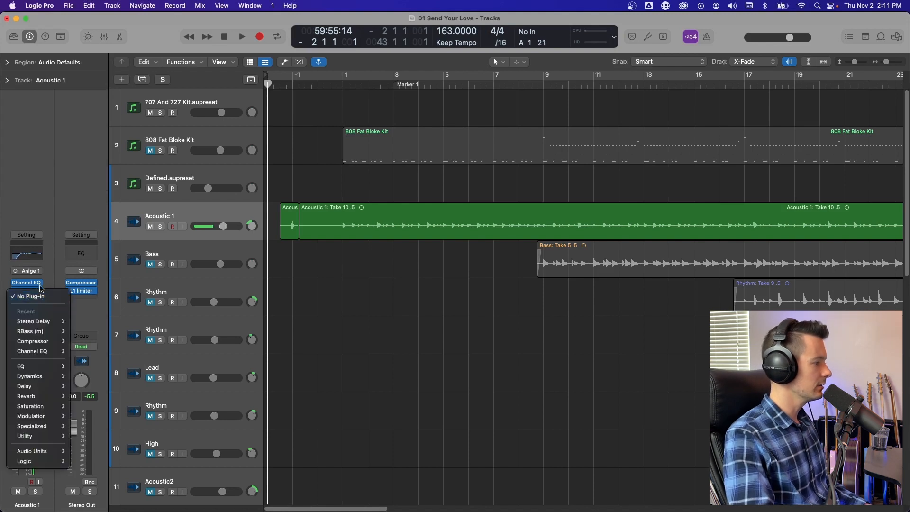
{"action": "left_click", "coordinate": [25, 460]}
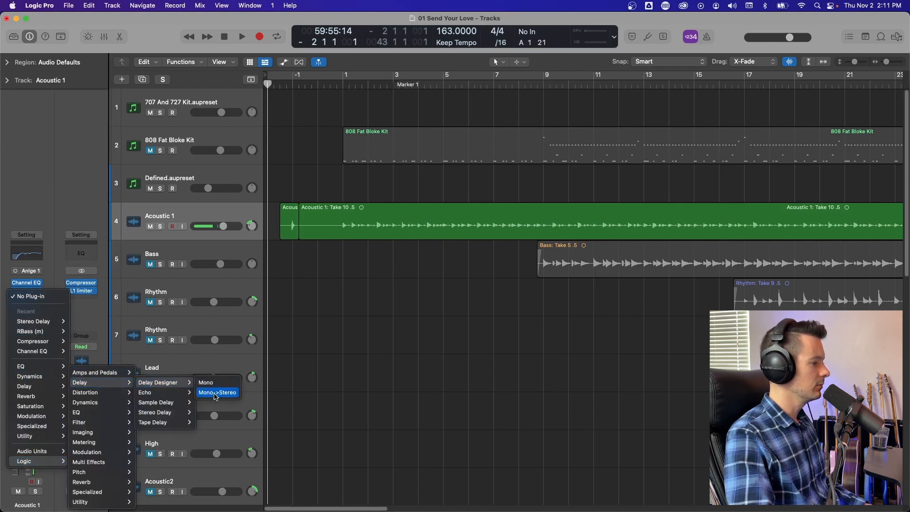
{"action": "left_click", "coordinate": [218, 392]}
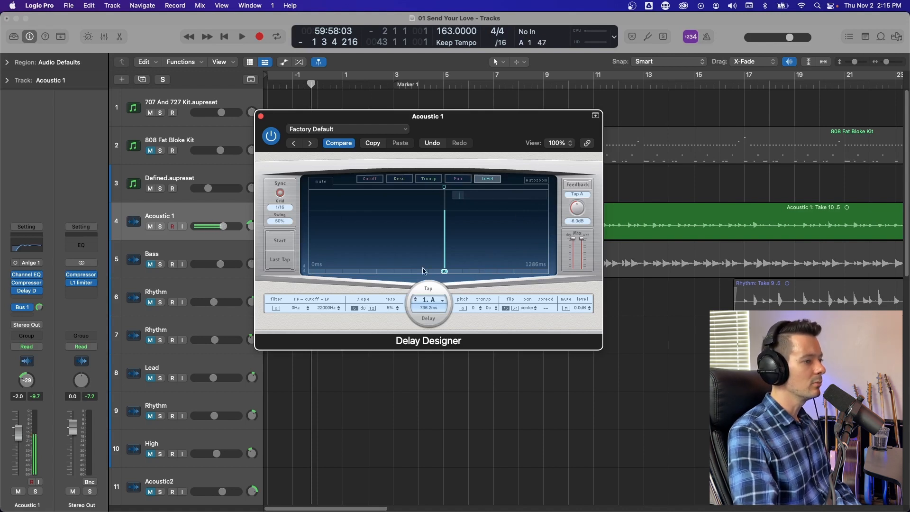
{"action": "mouse_move", "coordinate": [503, 268]}
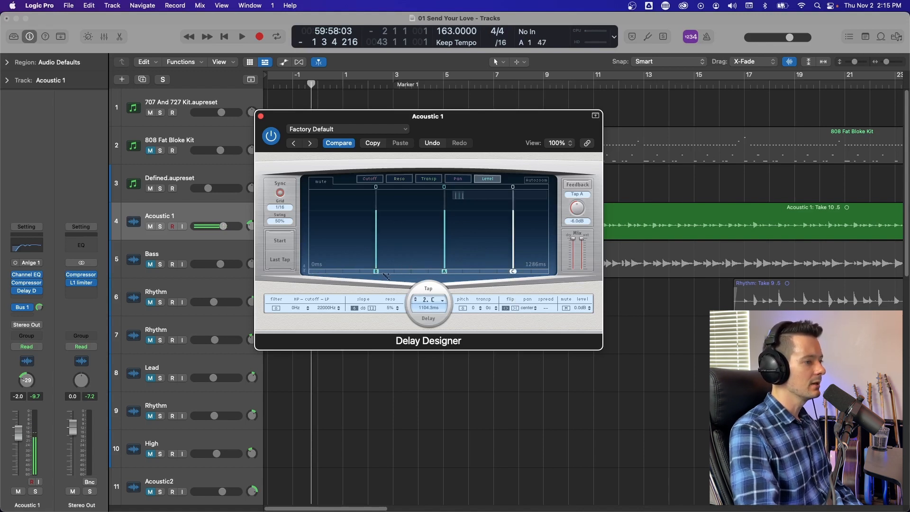
Draw taps with the pencil so three taps A, B and C span the time range
{"action": "left_click_drag", "start_coordinate": [376, 272], "coordinate": [427, 272]}
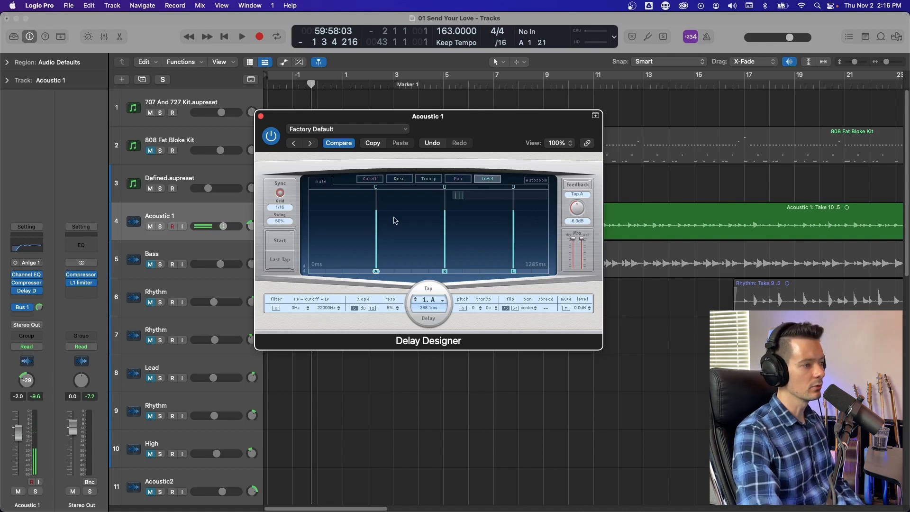
Set each tap's filter cutoff and resonance, transpose tap C to +12 semitones, and audition
{"action": "left_click", "coordinate": [369, 179]}
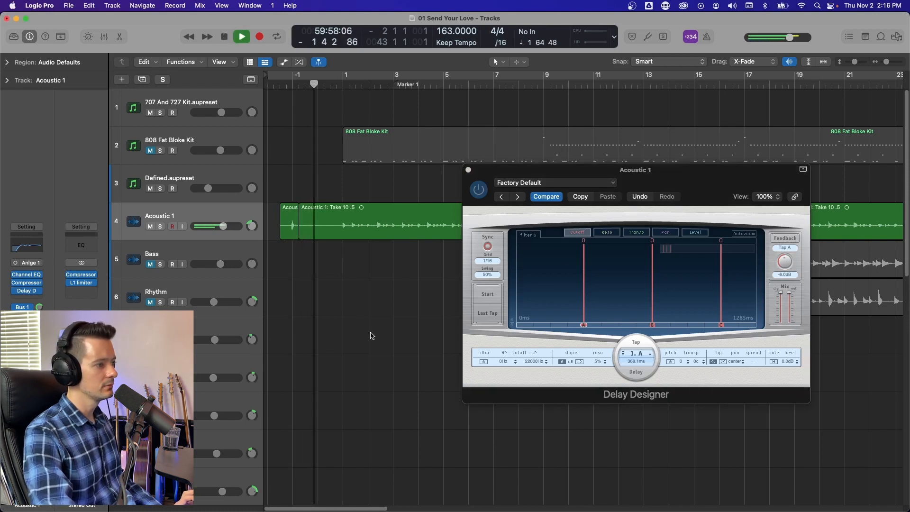
{"action": "left_click", "coordinate": [242, 36]}
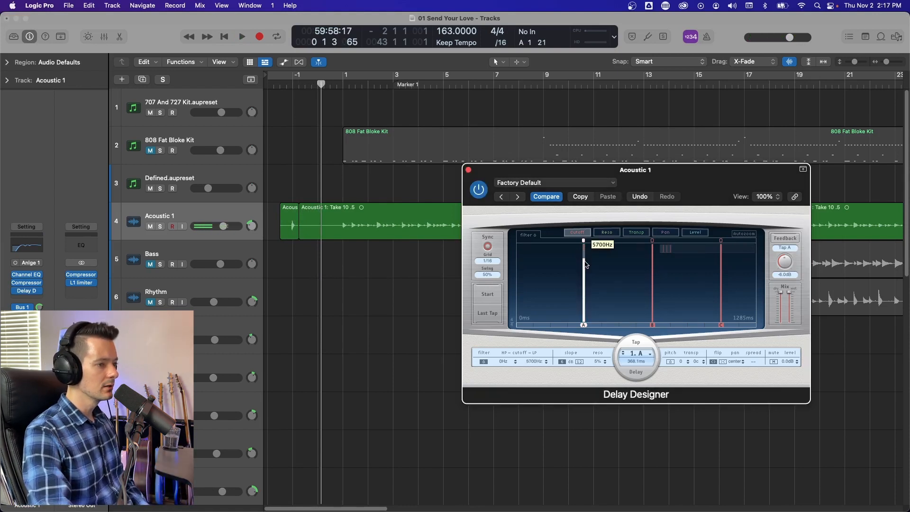
{"action": "left_click", "coordinate": [652, 284]}
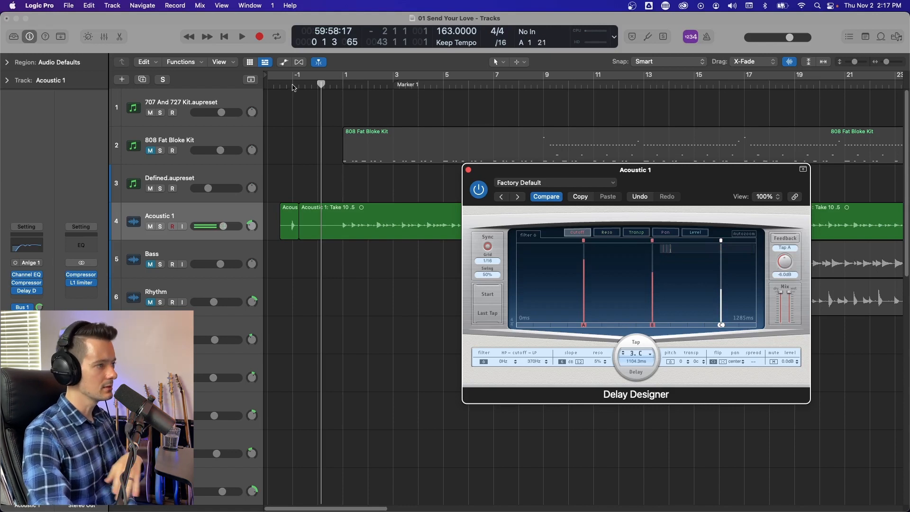
{"action": "left_click", "coordinate": [242, 36]}
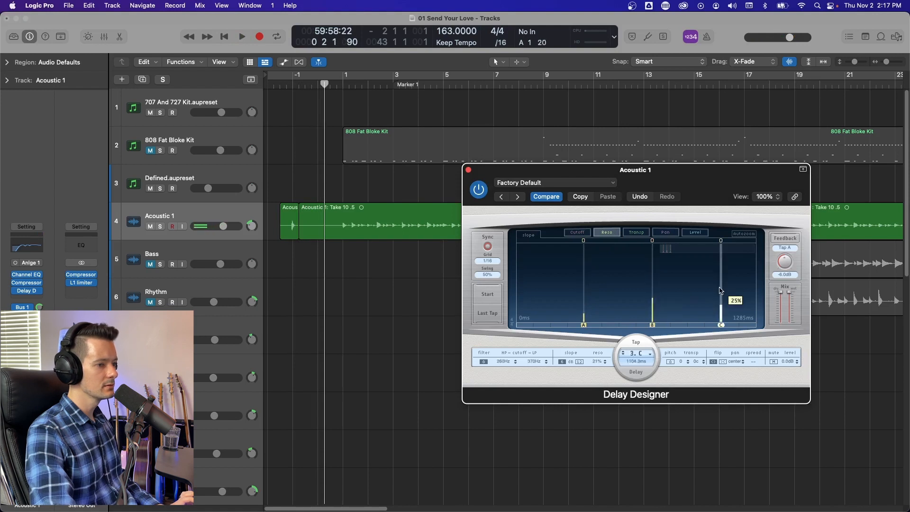
{"action": "left_click", "coordinate": [242, 36]}
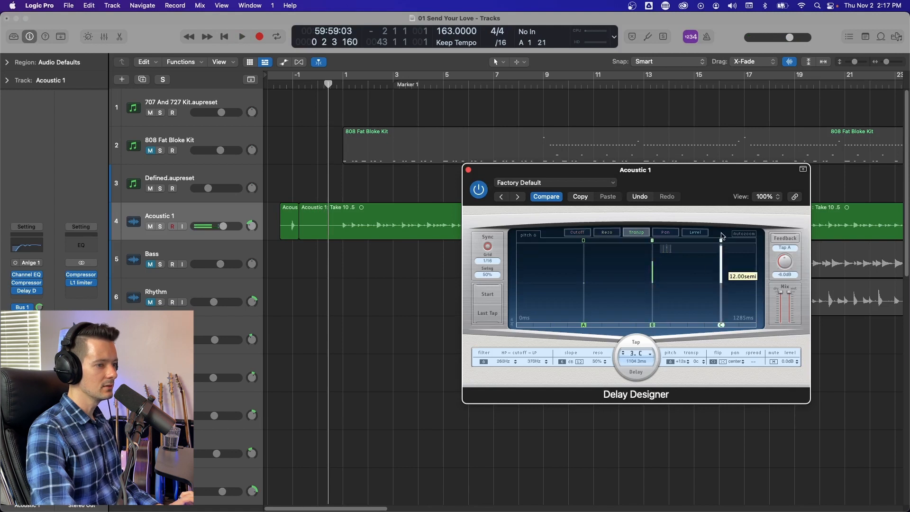
{"action": "left_click", "coordinate": [242, 36]}
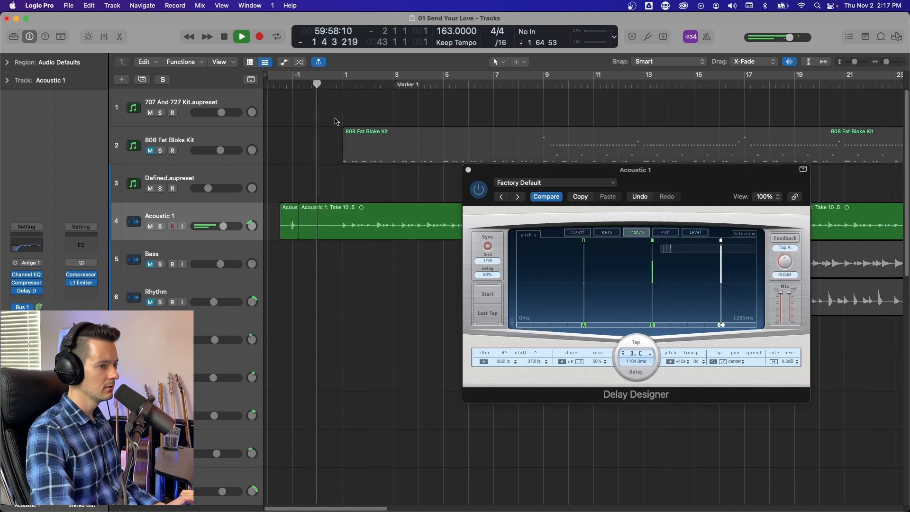
Pan the taps across the stereo field with tap C at +56%, audition, and copy the settings
{"action": "left_click", "coordinate": [241, 36]}
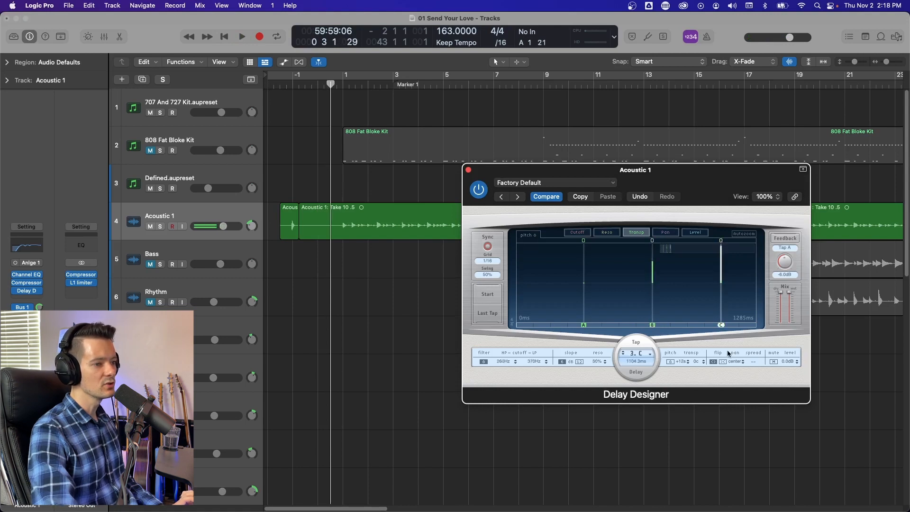
{"action": "left_click", "coordinate": [241, 37]}
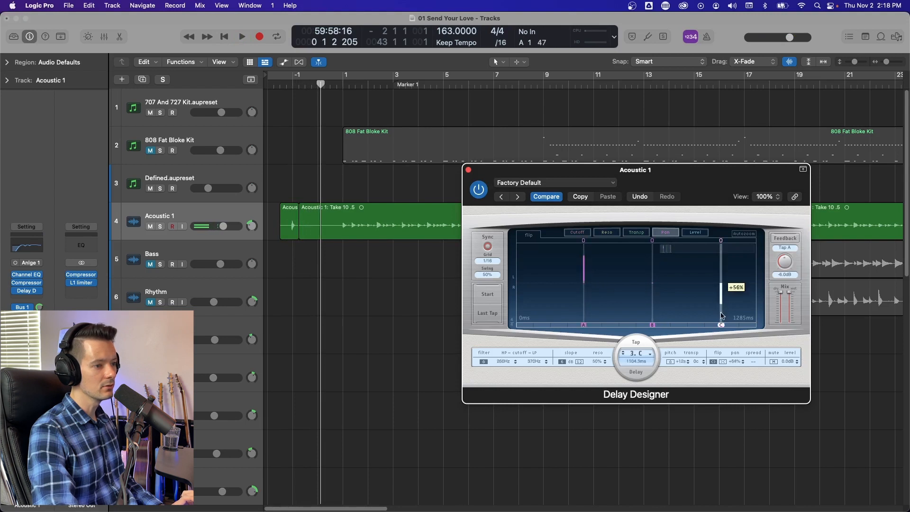
{"action": "left_click", "coordinate": [242, 37]}
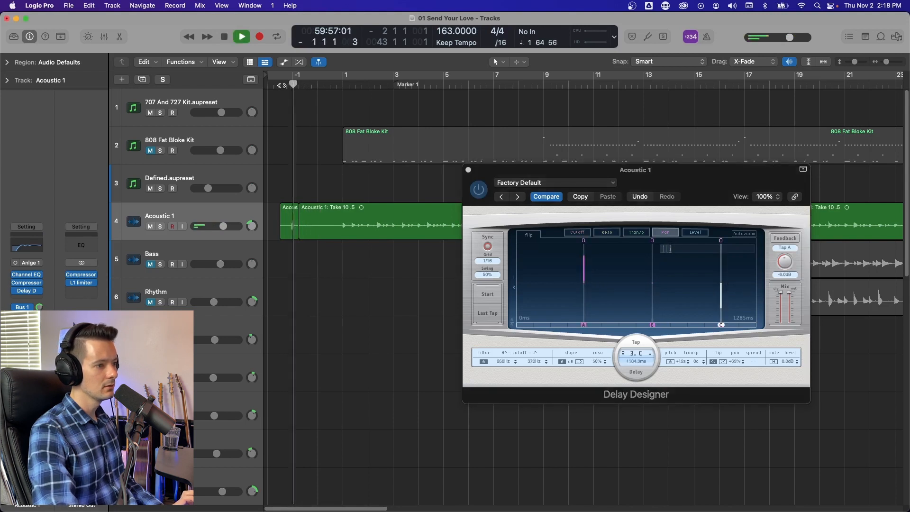
{"action": "left_click", "coordinate": [241, 36]}
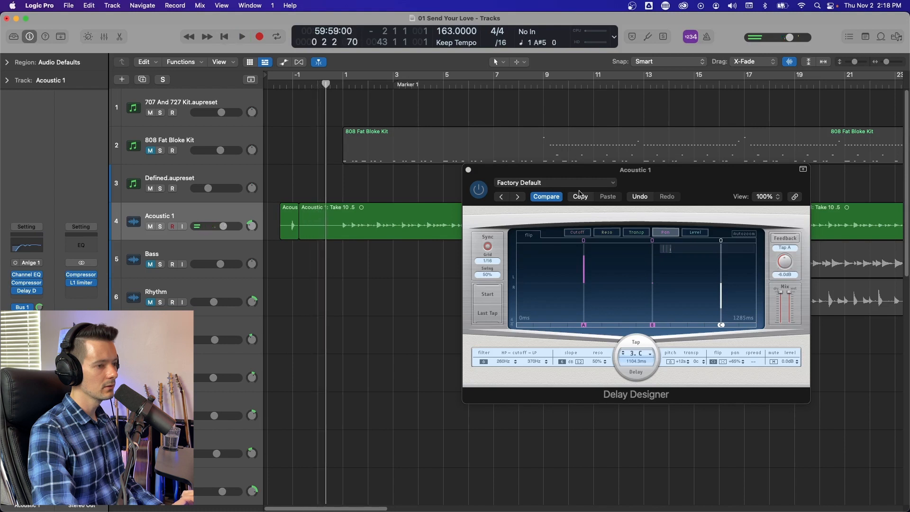
{"action": "left_click", "coordinate": [695, 233]}
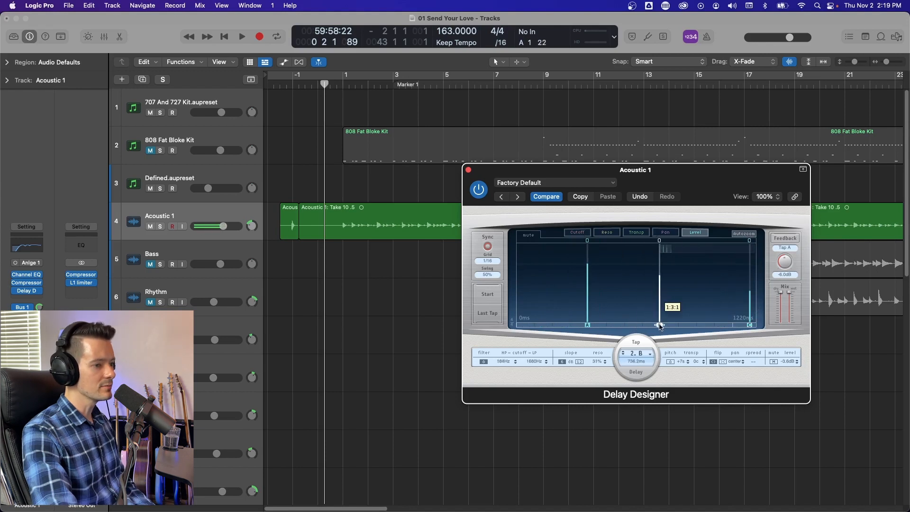
Drag the second tap to tighten the tap spacing and raise Swing to 78%
{"action": "left_click_drag", "start_coordinate": [659, 325], "coordinate": [602, 325]}
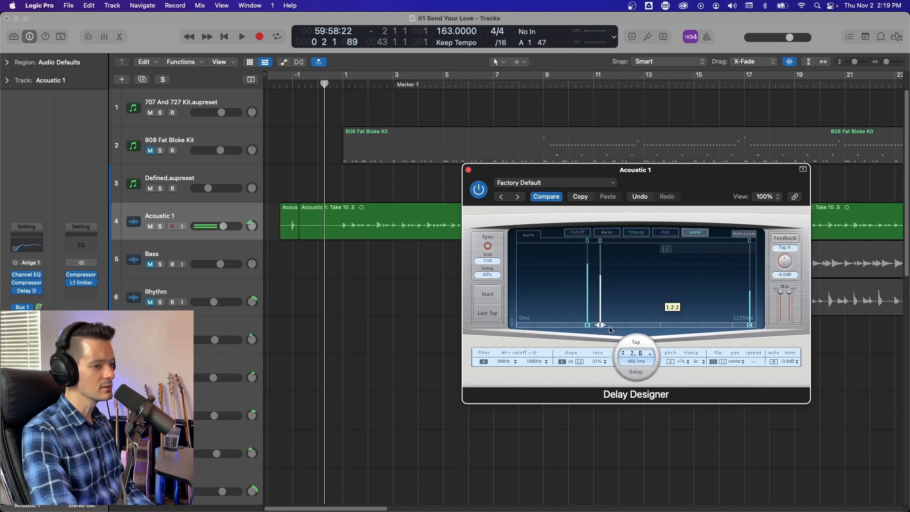
{"action": "left_click_drag", "start_coordinate": [602, 324], "coordinate": [659, 324]}
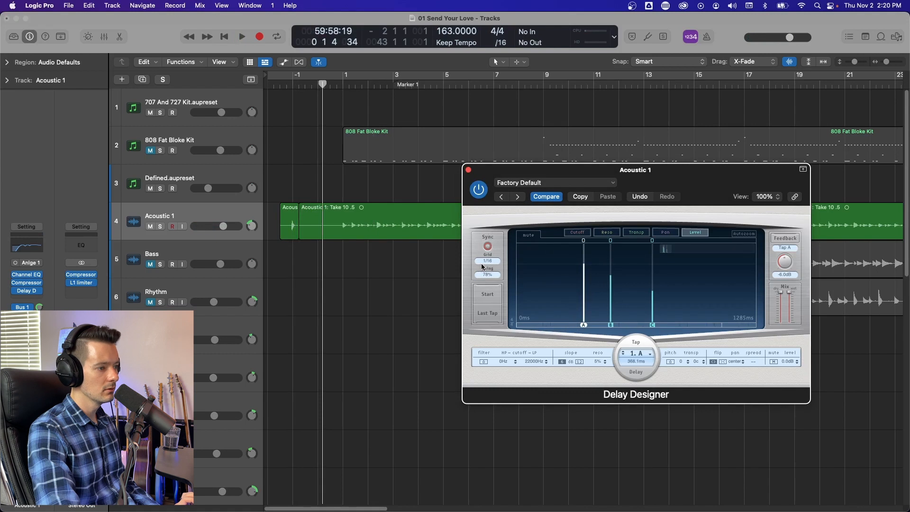
Audition the new timing, then delete all taps leaving an empty display
{"action": "left_click", "coordinate": [241, 36]}
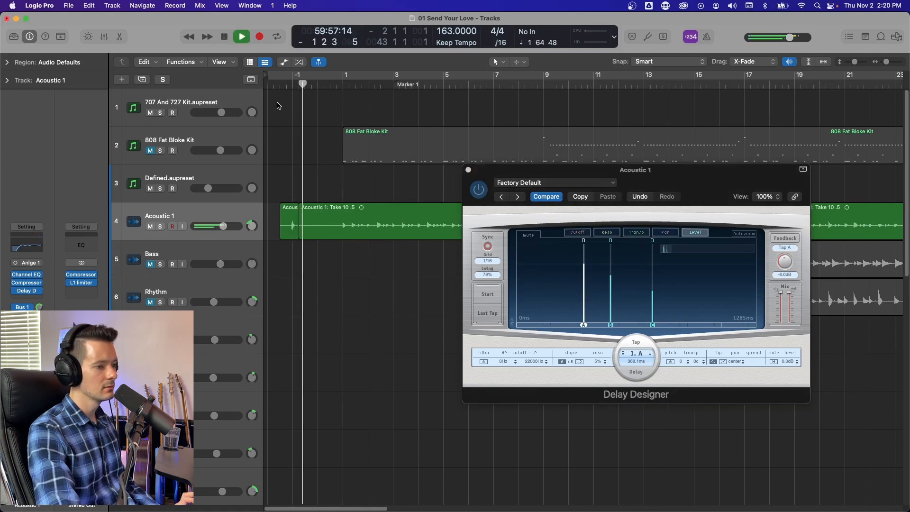
{"action": "left_click", "coordinate": [242, 36]}
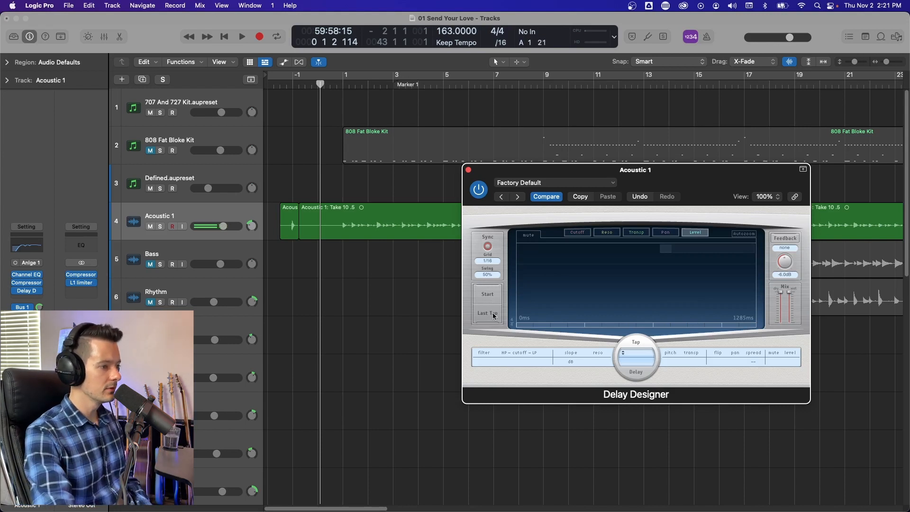
{"action": "mouse_move", "coordinate": [574, 278]}
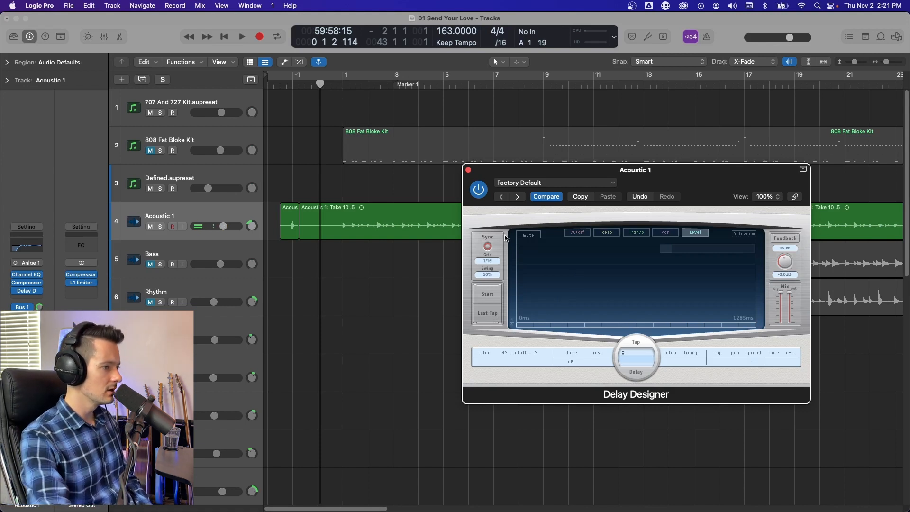
Tap a rhythm on the Tap pad to create taps A–K, end with Last Tap, and audition
{"action": "left_click", "coordinate": [487, 294]}
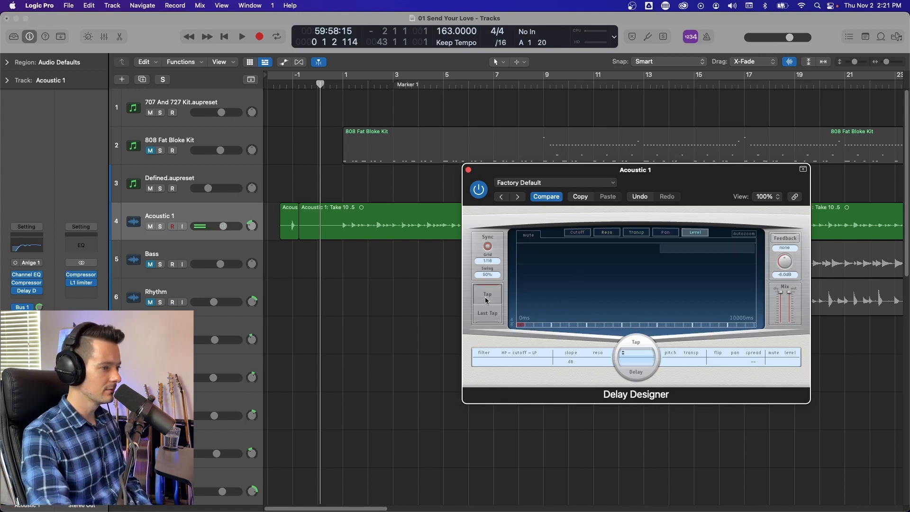
{"action": "left_click", "coordinate": [487, 296]}
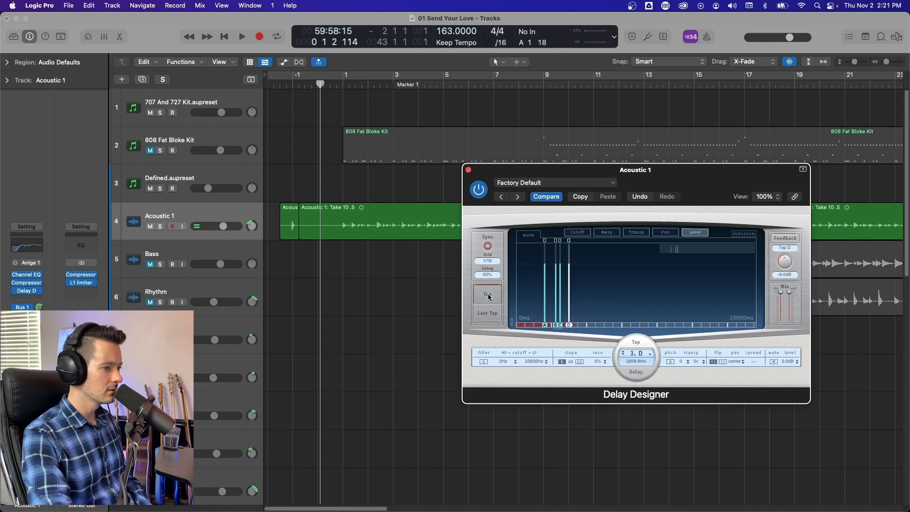
{"action": "left_click", "coordinate": [487, 296]}
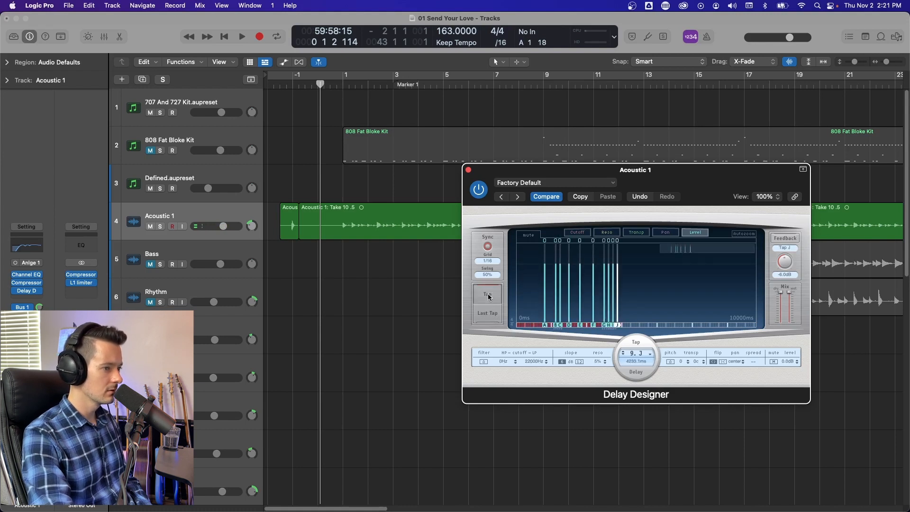
{"action": "left_click", "coordinate": [487, 294]}
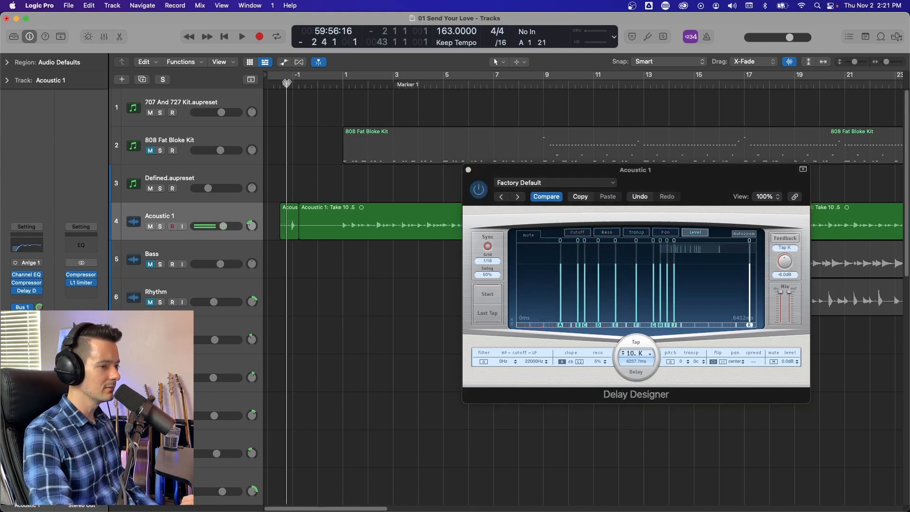
{"action": "left_click", "coordinate": [242, 36]}
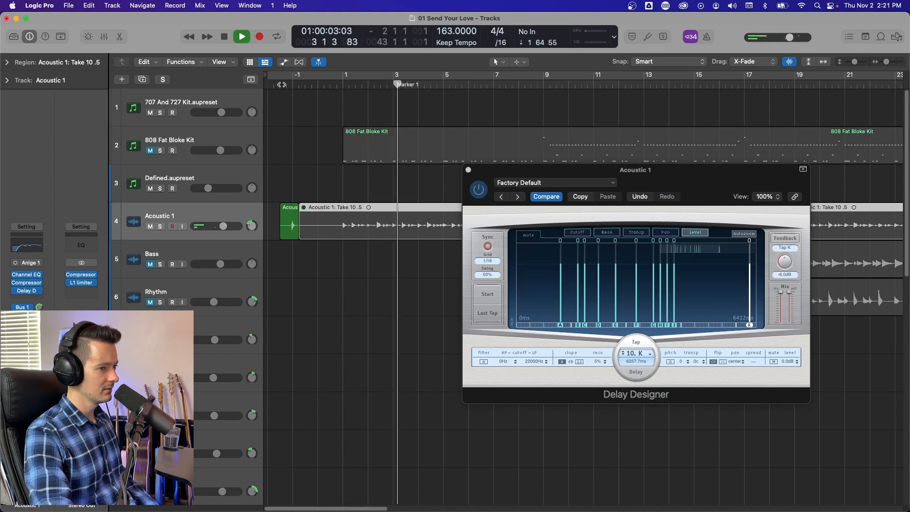
{"action": "left_click", "coordinate": [224, 37]}
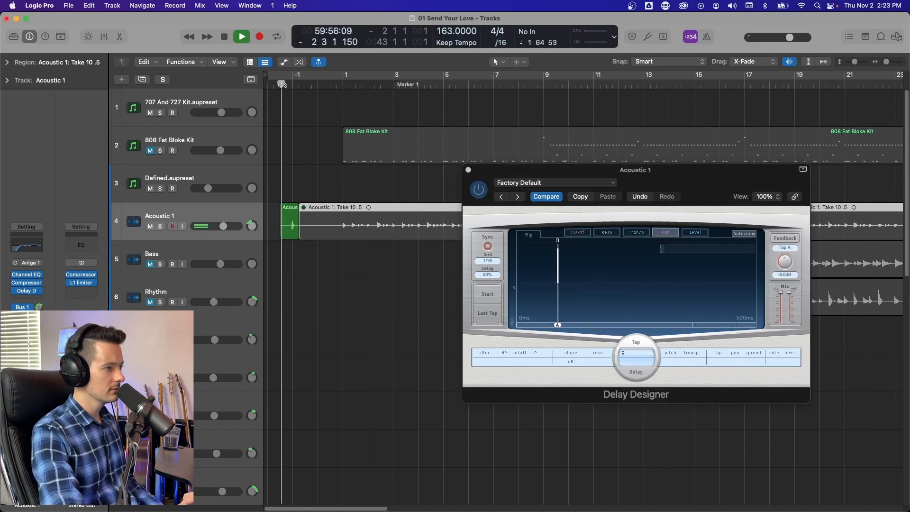
Clear the tapped rhythm and draw a short pattern of taps within the 500 ms range
{"action": "left_click", "coordinate": [242, 36]}
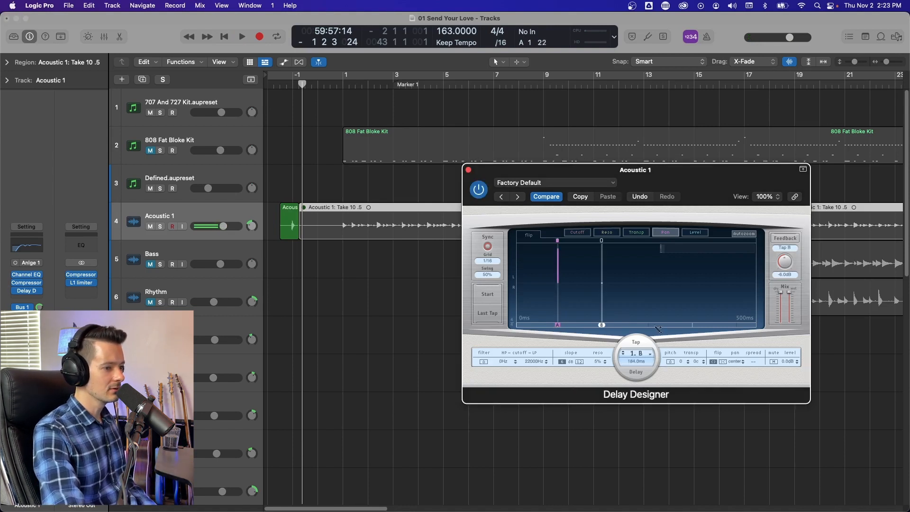
{"action": "left_click", "coordinate": [635, 353]}
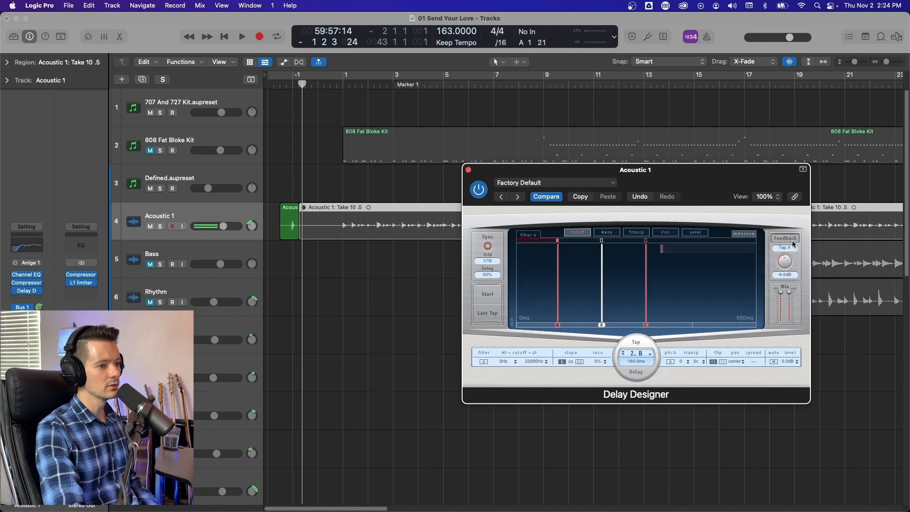
Draw Tap C, set feedback strength, and choose the feedback tap (Tap B, then Tap A)
{"action": "left_click", "coordinate": [558, 282]}
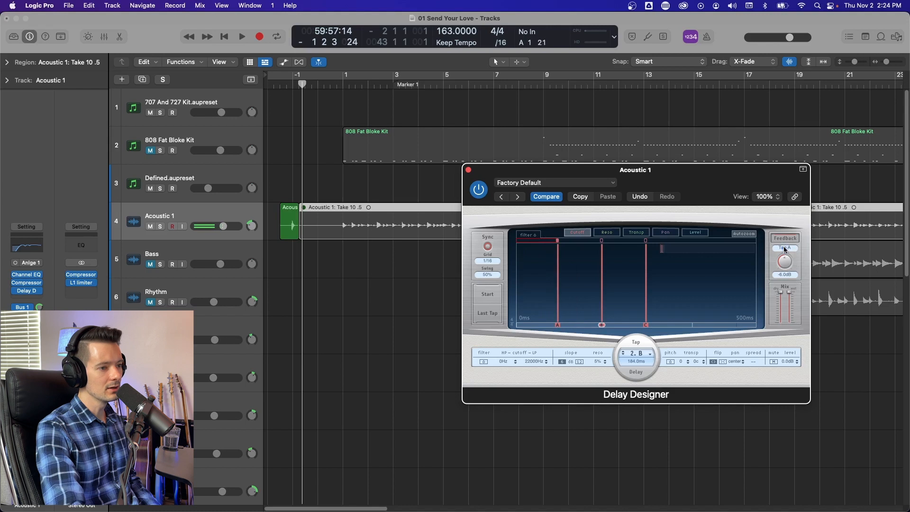
{"action": "left_click", "coordinate": [784, 239]}
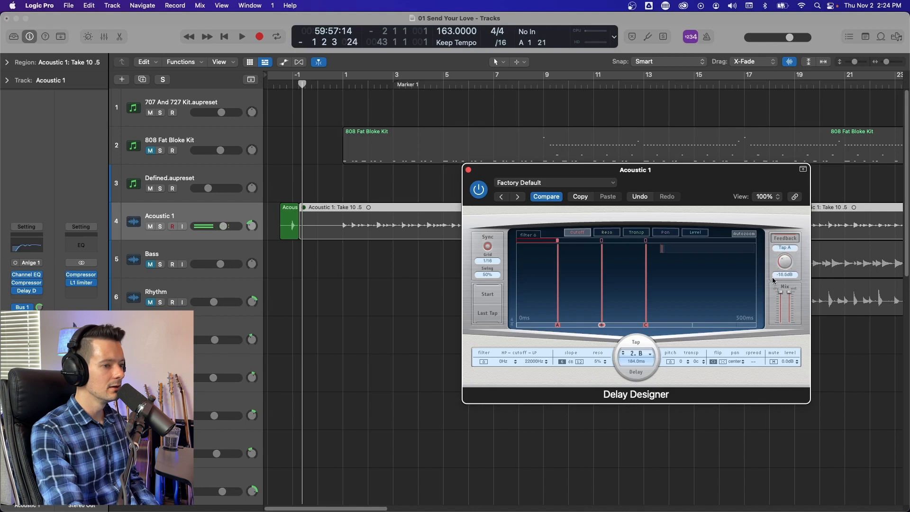
{"action": "left_click", "coordinate": [786, 248]}
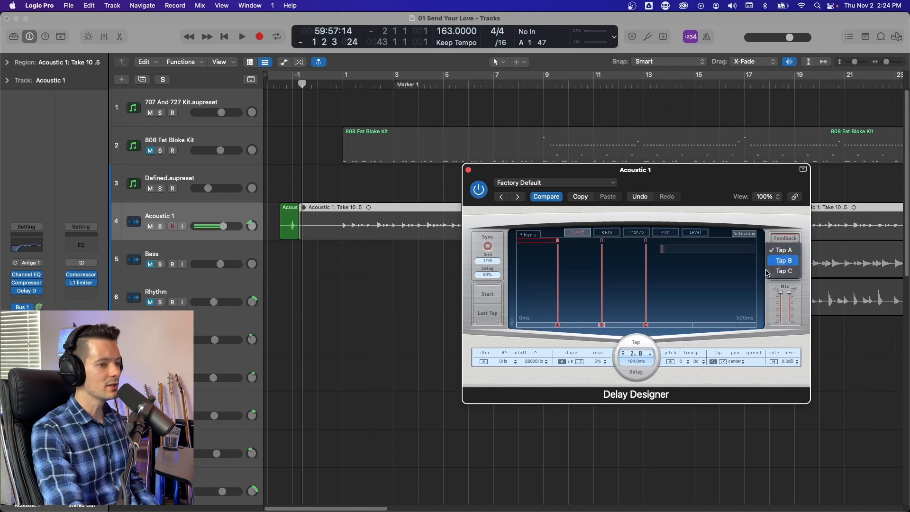
{"action": "left_click", "coordinate": [782, 260]}
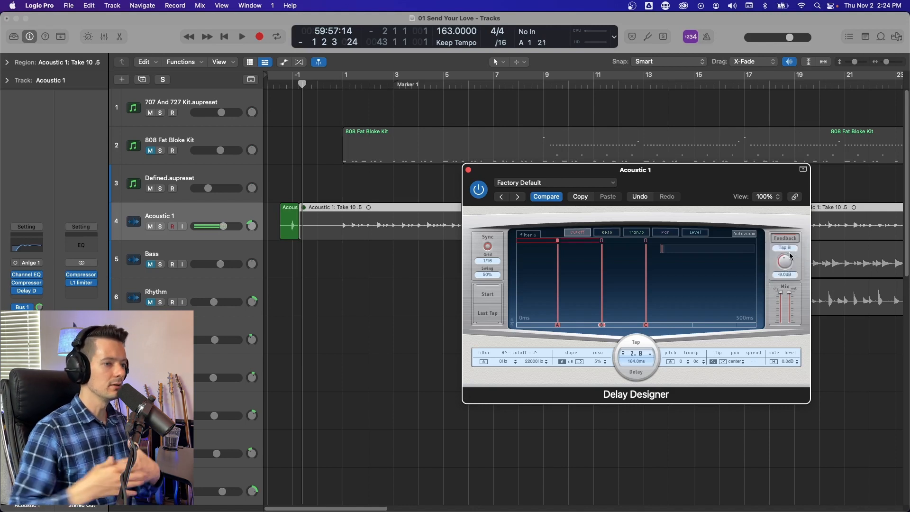
{"action": "left_click", "coordinate": [784, 238]}
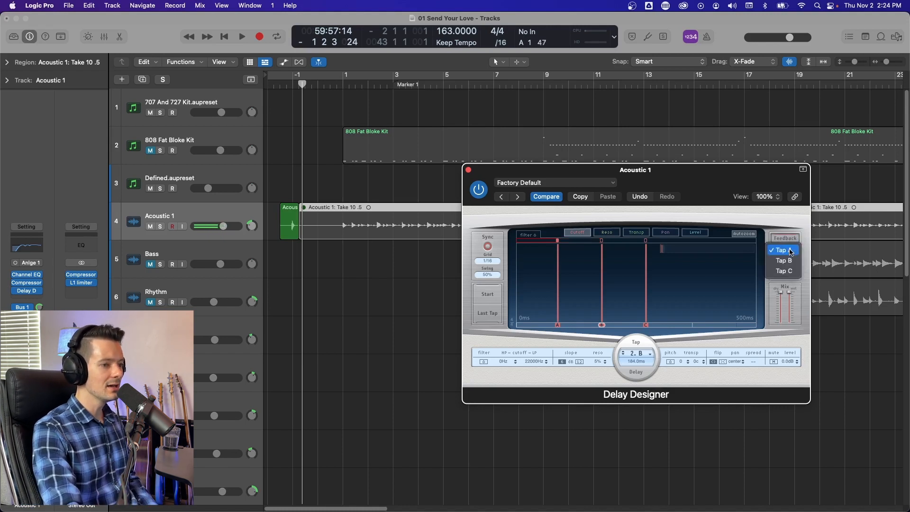
{"action": "left_click", "coordinate": [780, 249]}
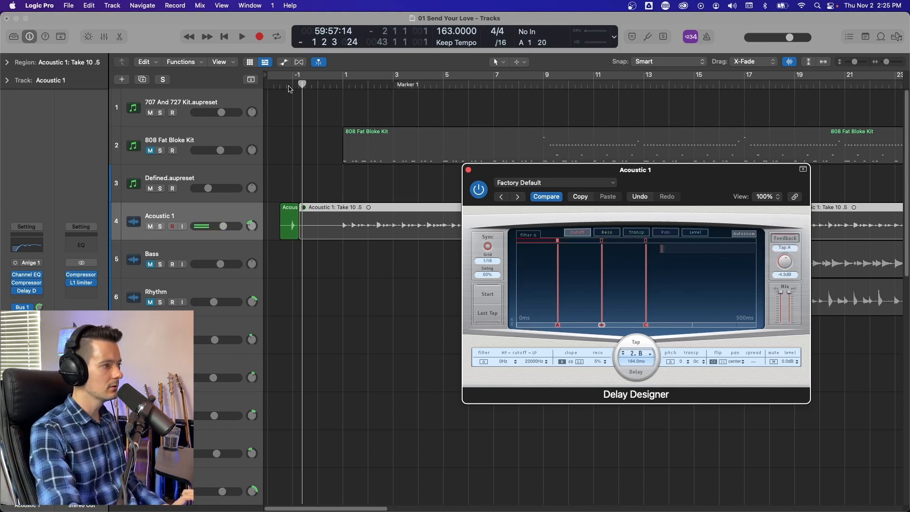
Play and stop the track repeatedly to audition the feedback delays
{"action": "left_click", "coordinate": [242, 36]}
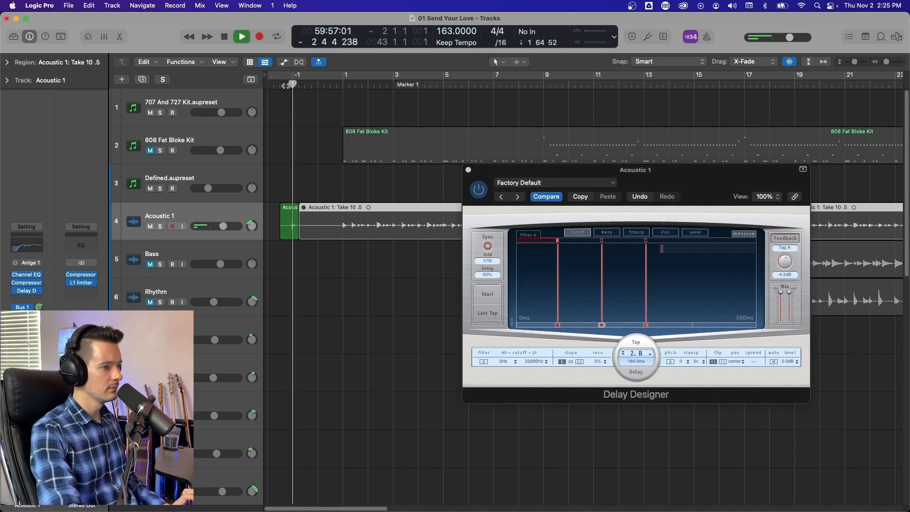
{"action": "left_click", "coordinate": [241, 37]}
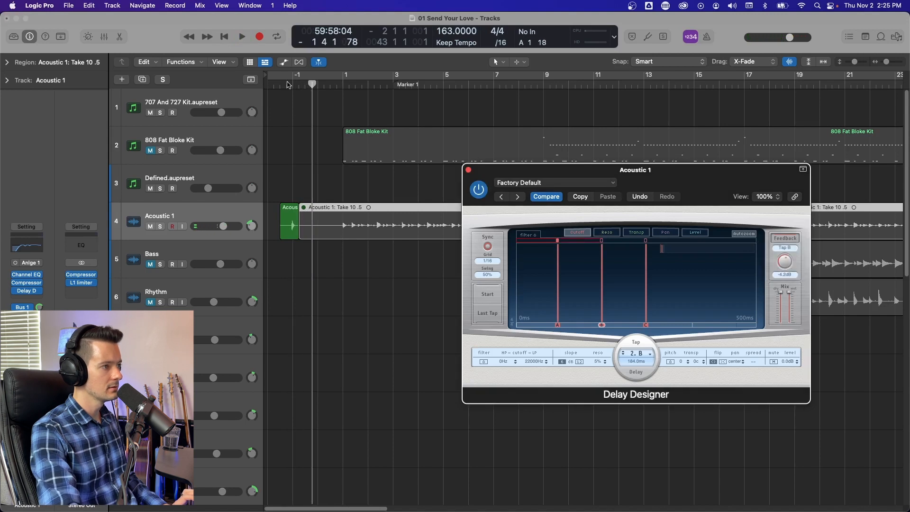
{"action": "left_click", "coordinate": [241, 37]}
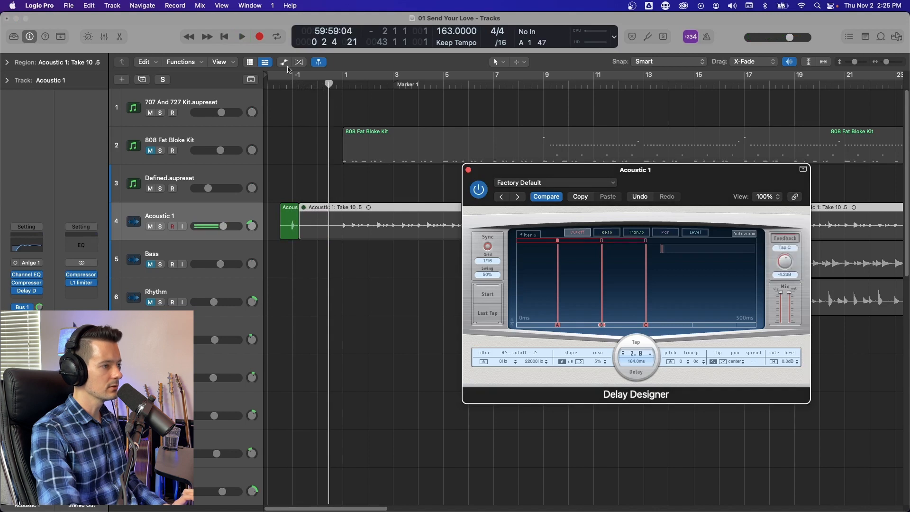
{"action": "left_click", "coordinate": [241, 36]}
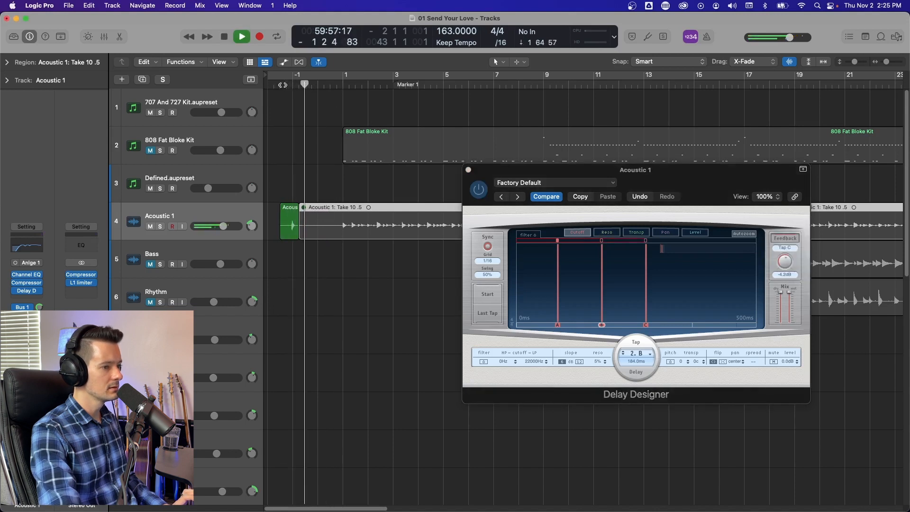
{"action": "left_click", "coordinate": [241, 36]}
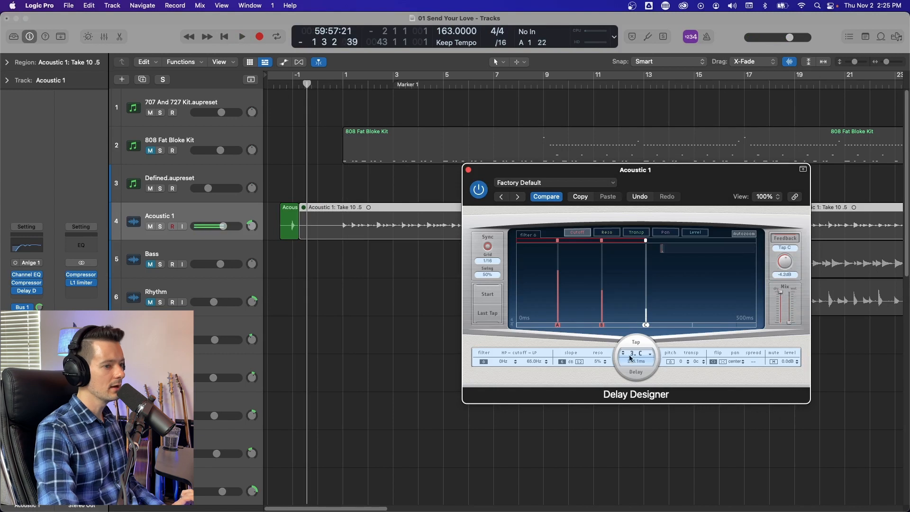
Give taps A and B cutoffs differing from tap C and play back twice to compare
{"action": "left_click", "coordinate": [242, 36]}
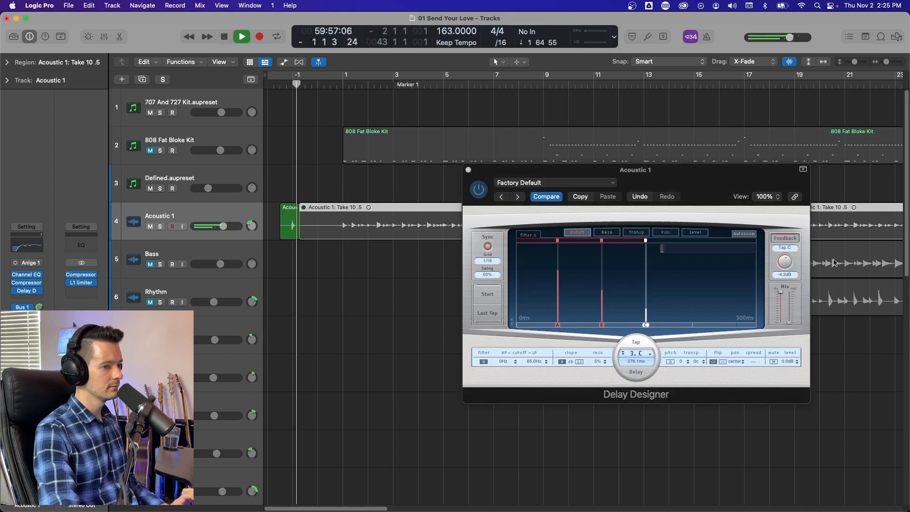
{"action": "left_click", "coordinate": [241, 36]}
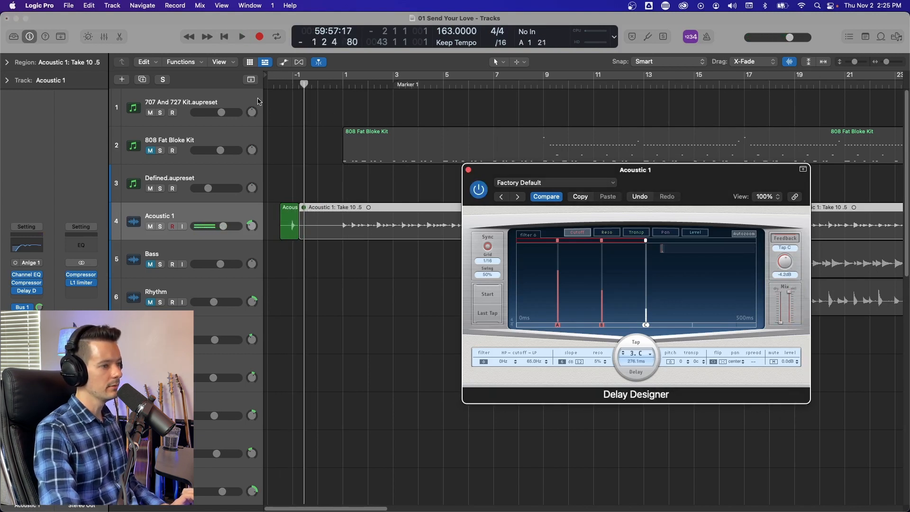
{"action": "left_click", "coordinate": [242, 36]}
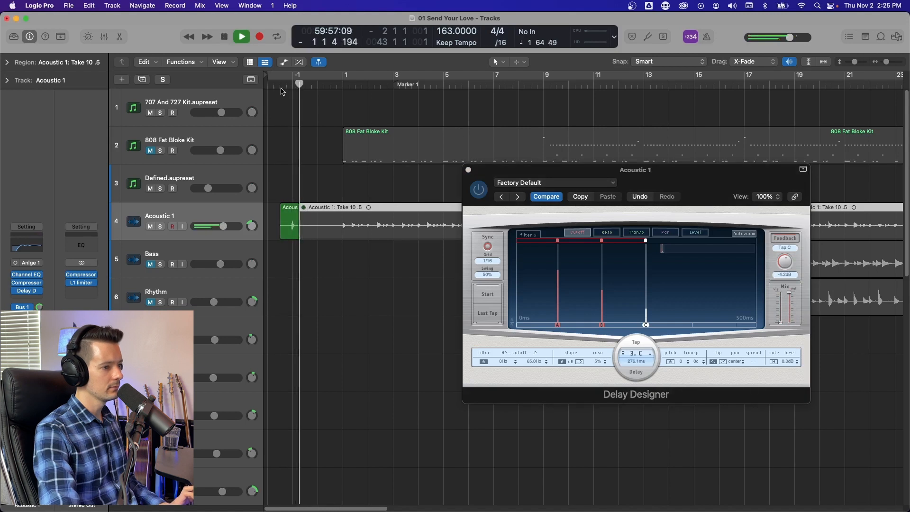
{"action": "left_click", "coordinate": [241, 36]}
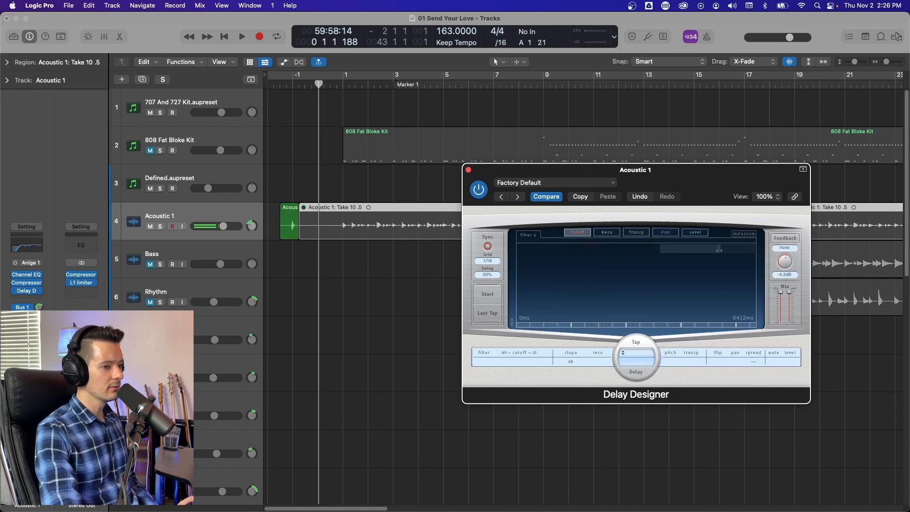
Draw six pencil taps across about 3.5 s, tweak a tap's pan, and play them back
{"action": "left_click_drag", "start_coordinate": [719, 250], "coordinate": [671, 250]}
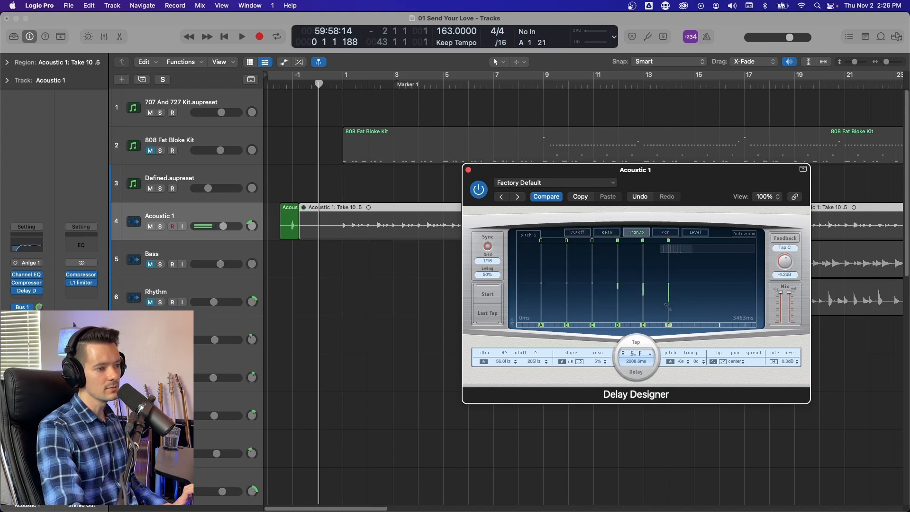
{"action": "left_click", "coordinate": [665, 233]}
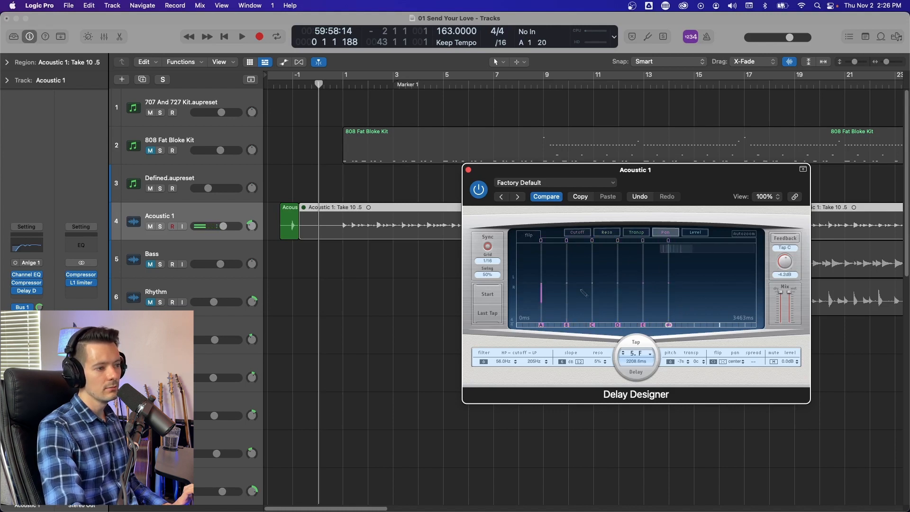
{"action": "left_click", "coordinate": [696, 232]}
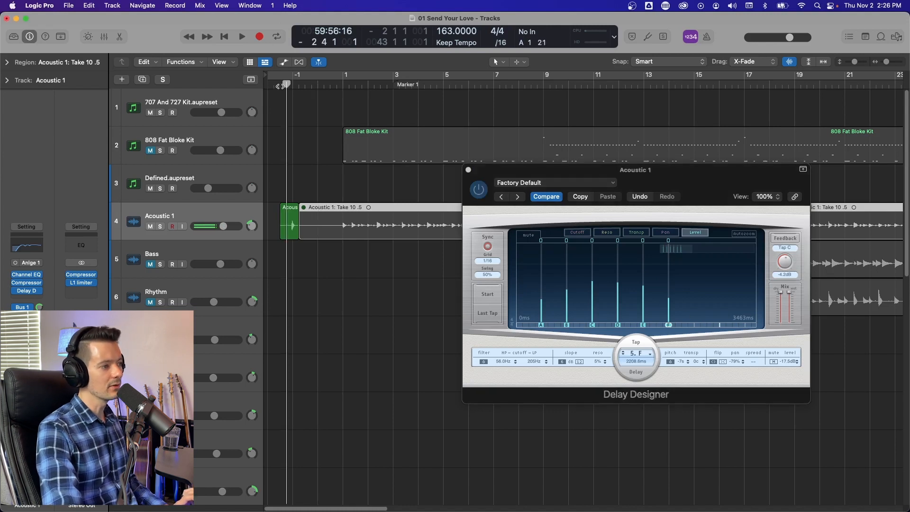
{"action": "left_click", "coordinate": [242, 37]}
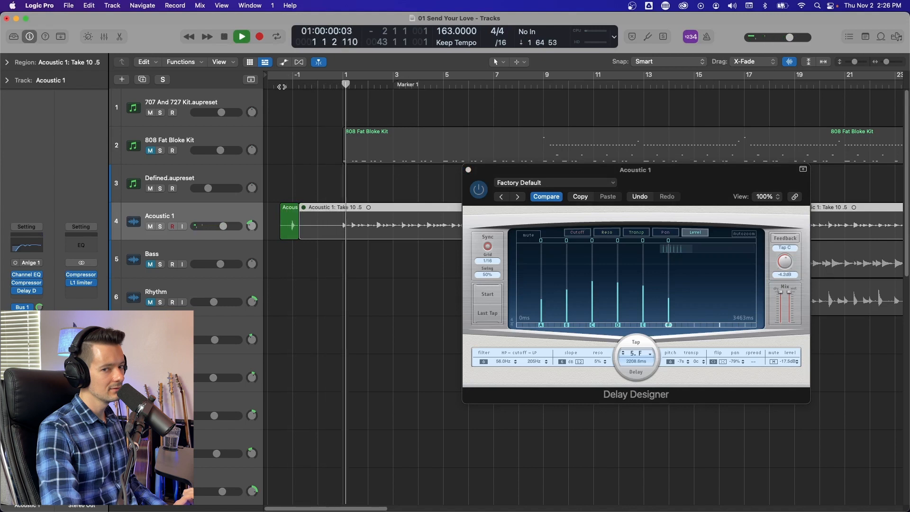
{"action": "left_click", "coordinate": [242, 37]}
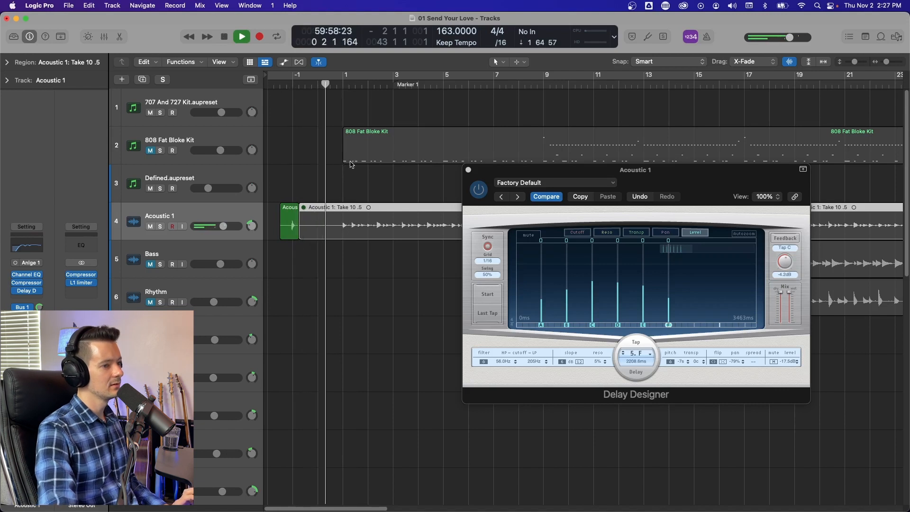
Load the next setting, 1/8 Dotted Filter Pan, show its per-tap Cutoff values and audition it
{"action": "left_click", "coordinate": [224, 37]}
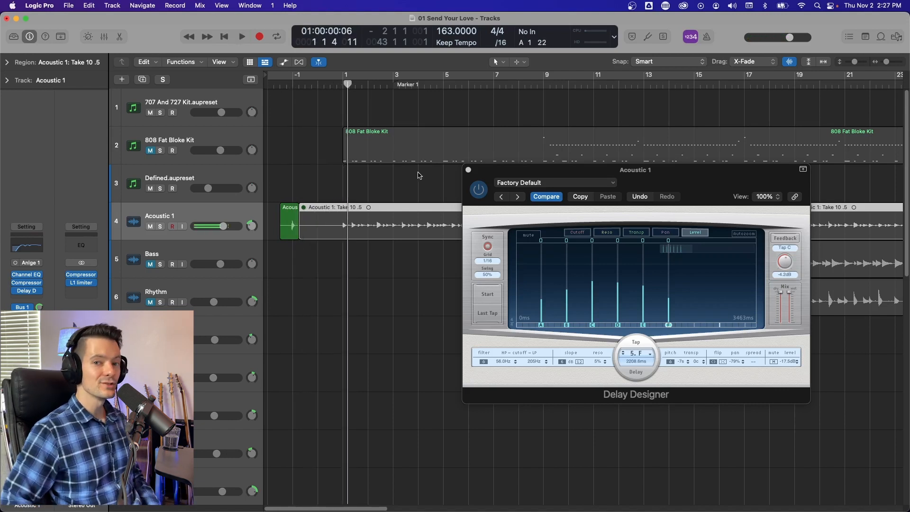
{"action": "mouse_move", "coordinate": [552, 177]}
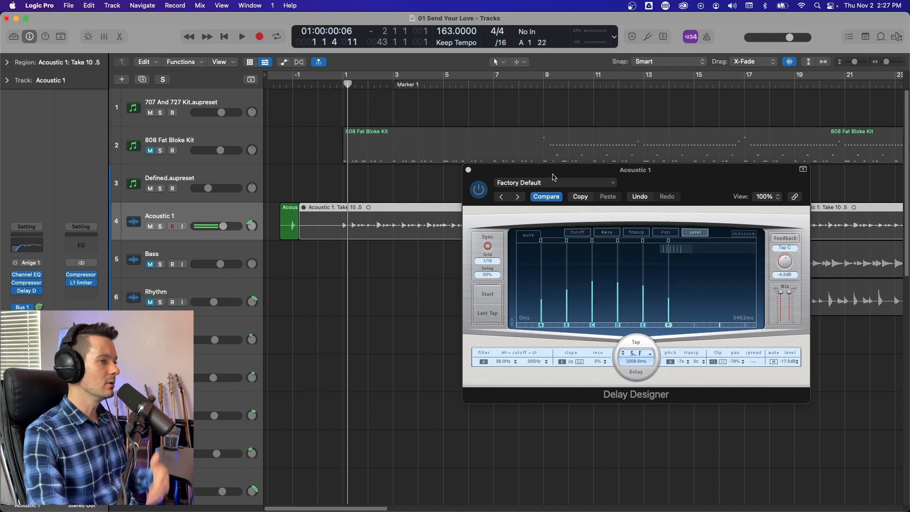
{"action": "left_click", "coordinate": [554, 182]}
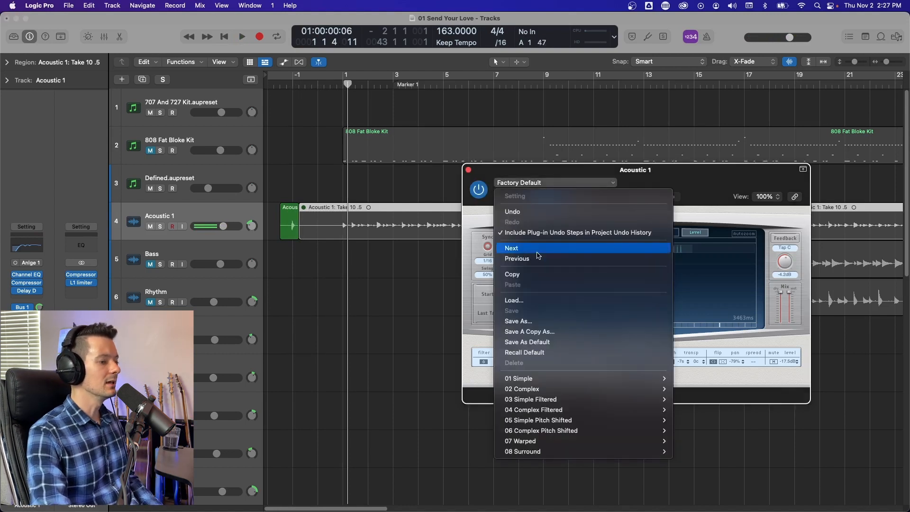
{"action": "mouse_move", "coordinate": [540, 430]}
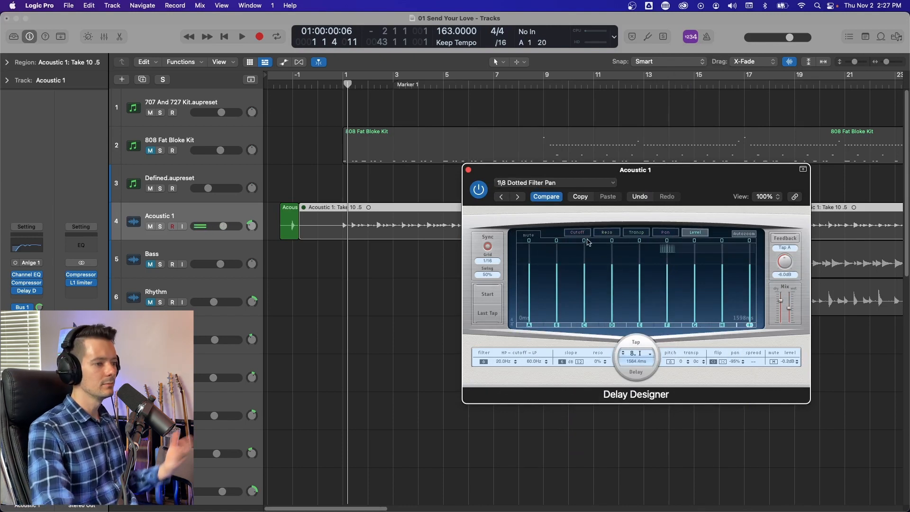
{"action": "left_click", "coordinate": [576, 231]}
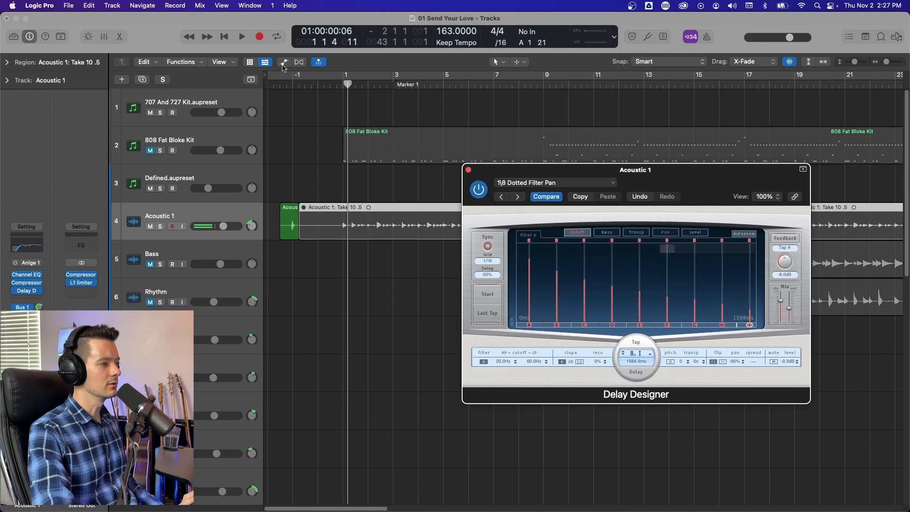
{"action": "left_click", "coordinate": [242, 36]}
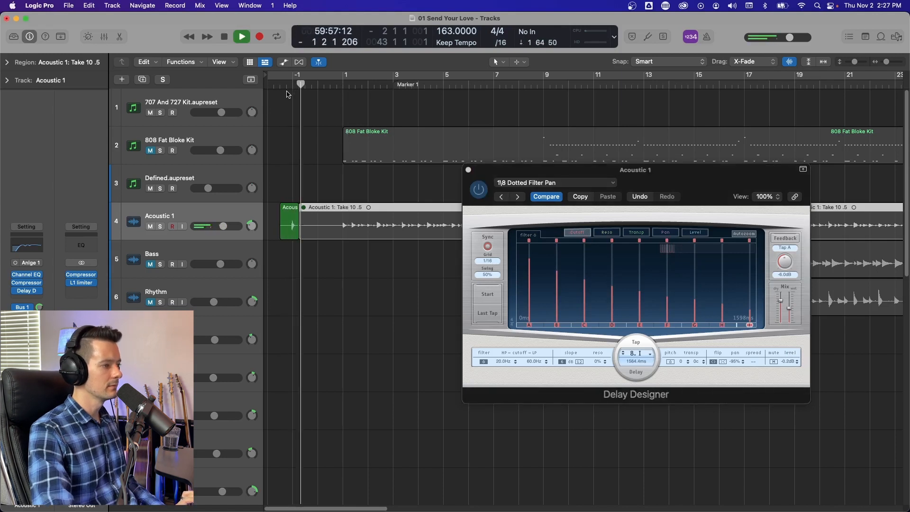
{"action": "left_click", "coordinate": [241, 36]}
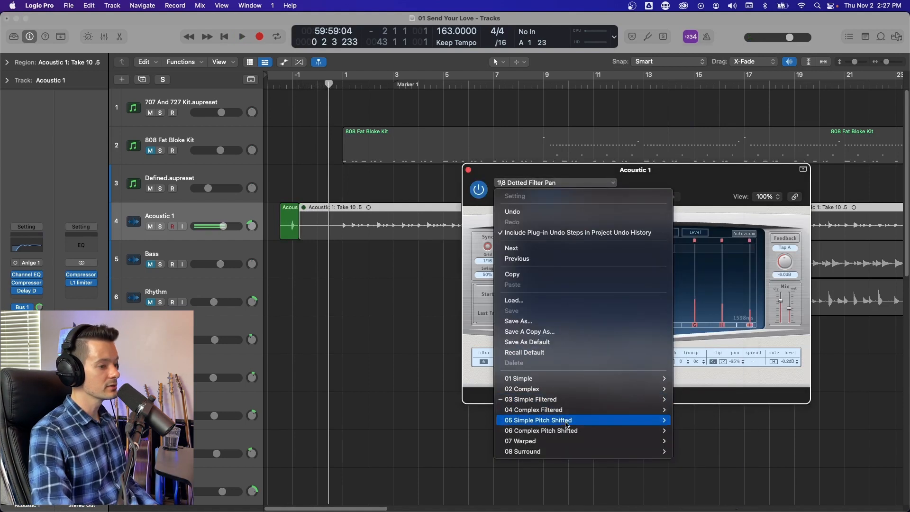
{"action": "mouse_move", "coordinate": [521, 441]}
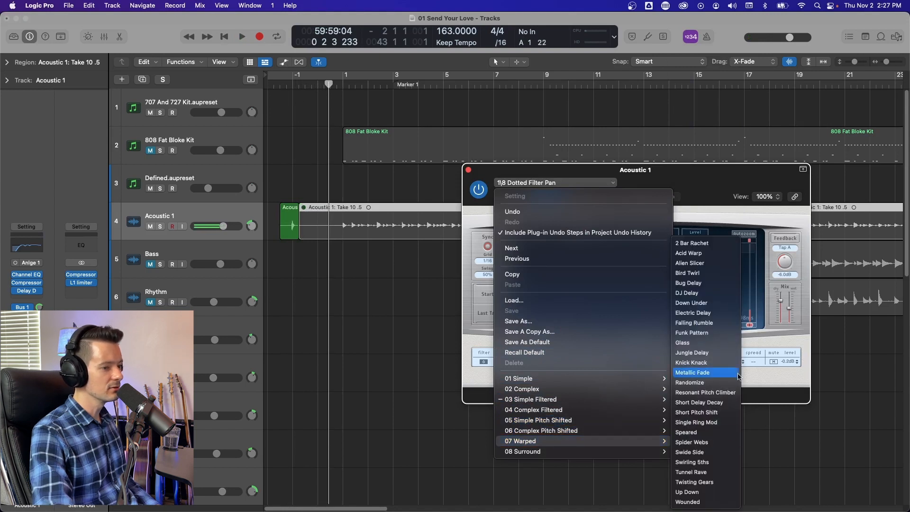
Load 07 Warped > Jungle Delay and audition it, moving the plug-in window off the tracks
{"action": "left_click", "coordinate": [692, 353]}
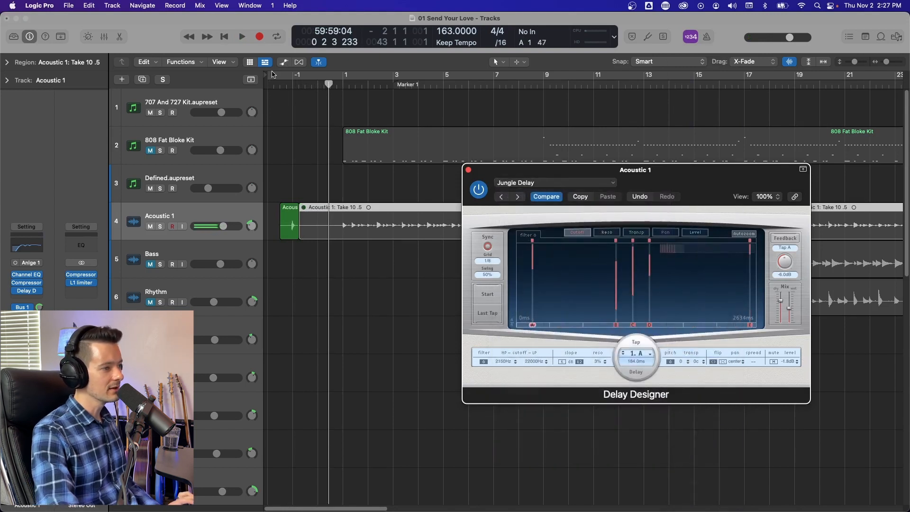
{"action": "left_click", "coordinate": [242, 36]}
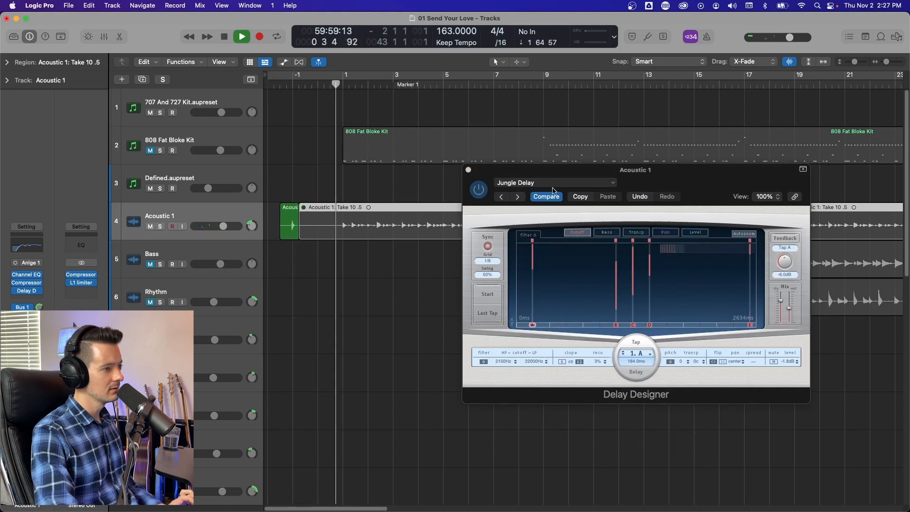
{"action": "left_click", "coordinate": [242, 37]}
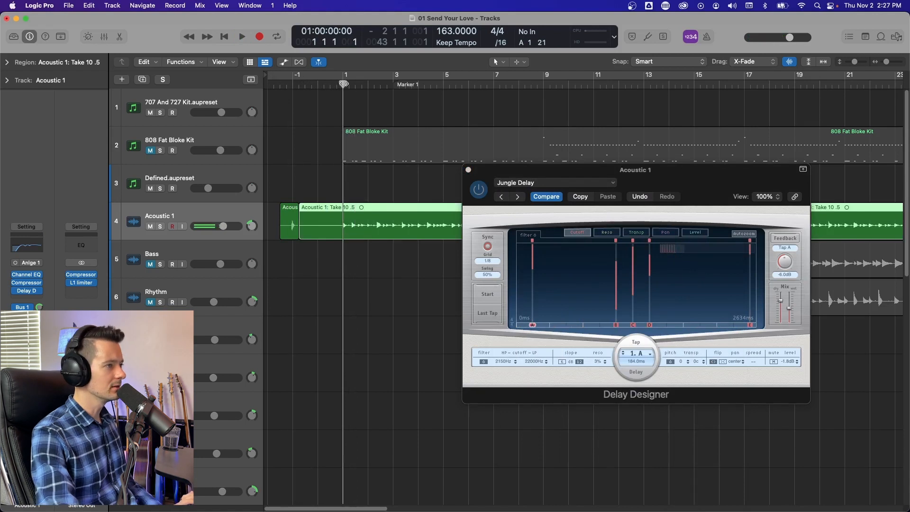
{"action": "left_click", "coordinate": [242, 37]}
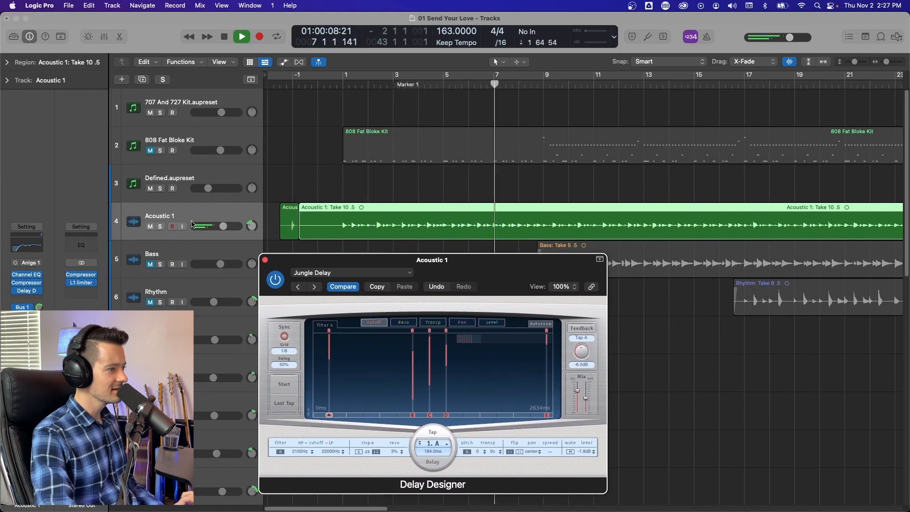
{"action": "left_click_drag", "start_coordinate": [251, 226], "coordinate": [250, 228]}
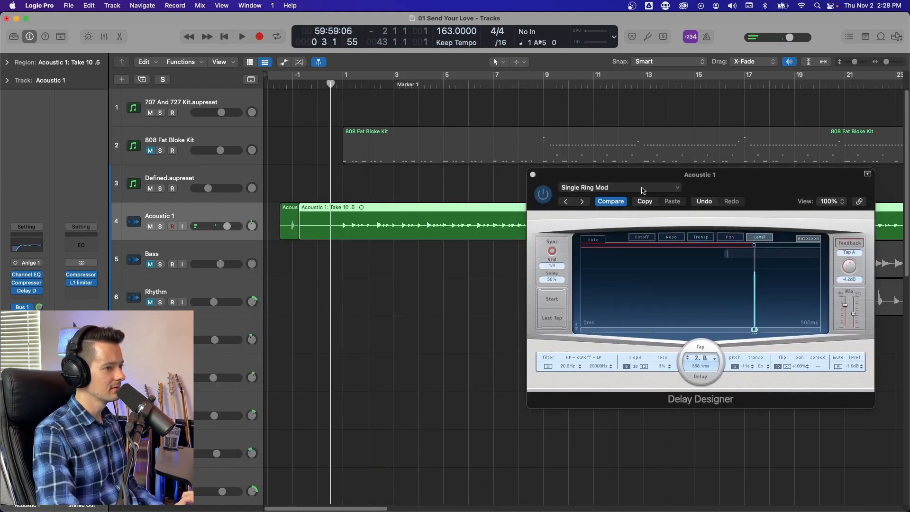
Switch to the Swirling 5ths factory setting and play it back
{"action": "left_click", "coordinate": [618, 187]}
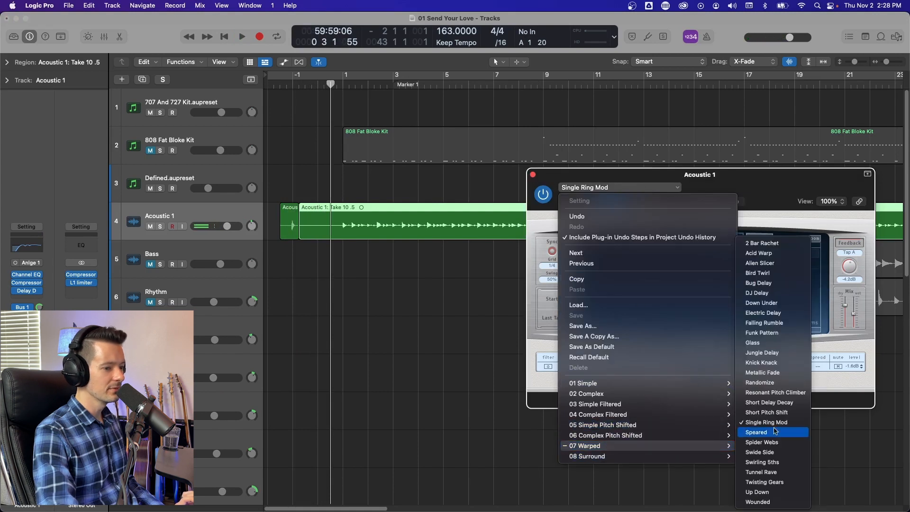
{"action": "left_click", "coordinate": [762, 462]}
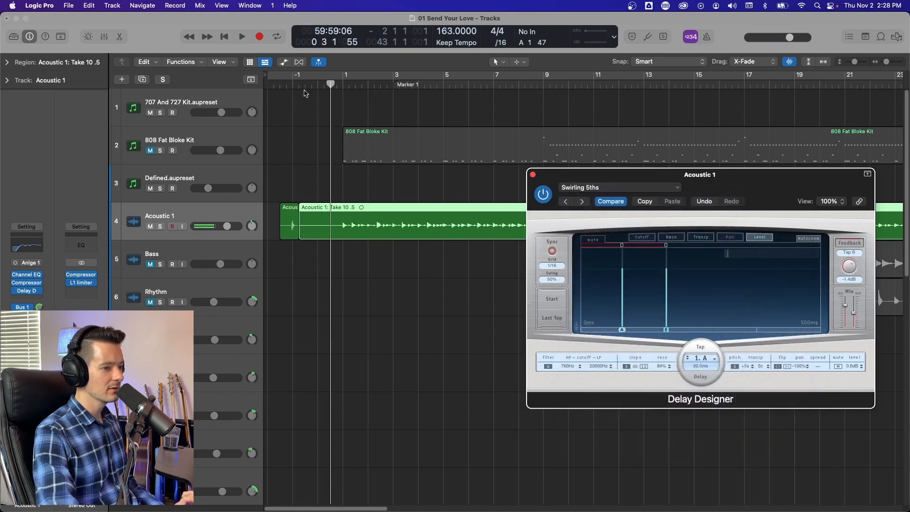
{"action": "left_click", "coordinate": [242, 36]}
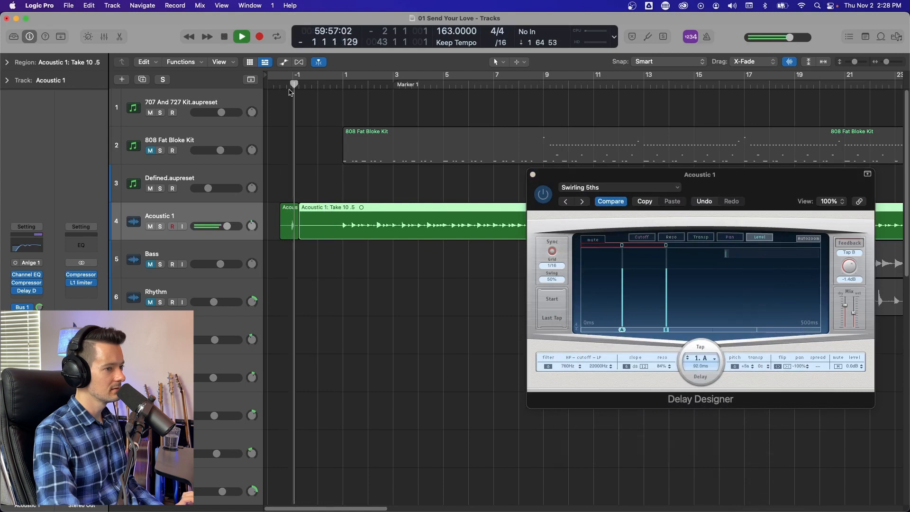